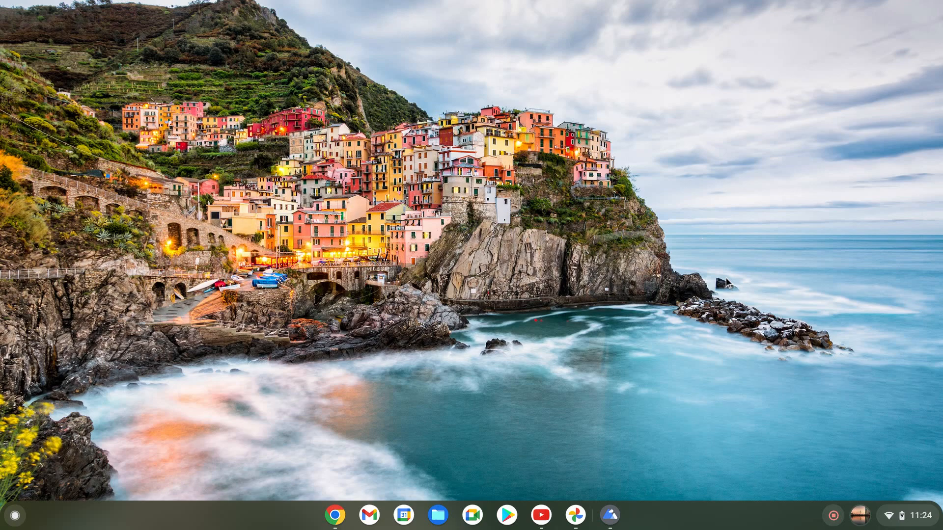
mouse_move(899, 156)
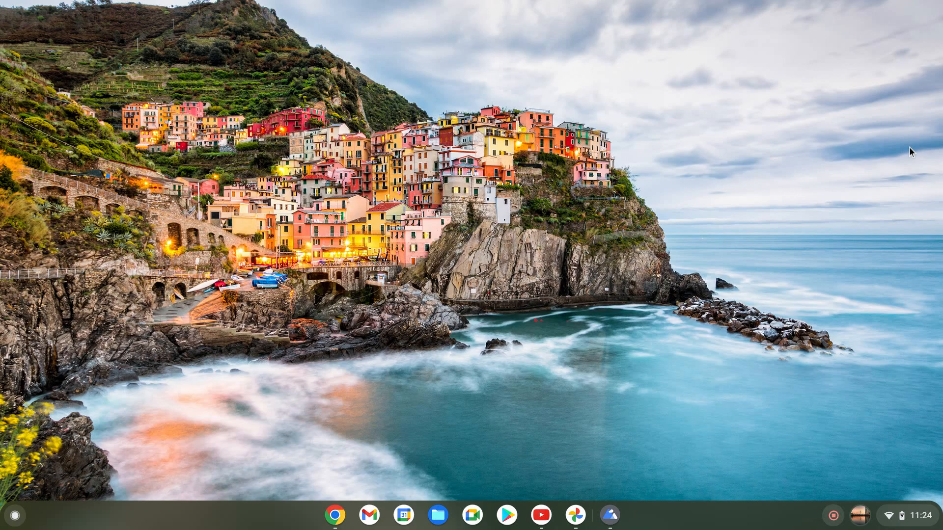
mouse_move(326, 454)
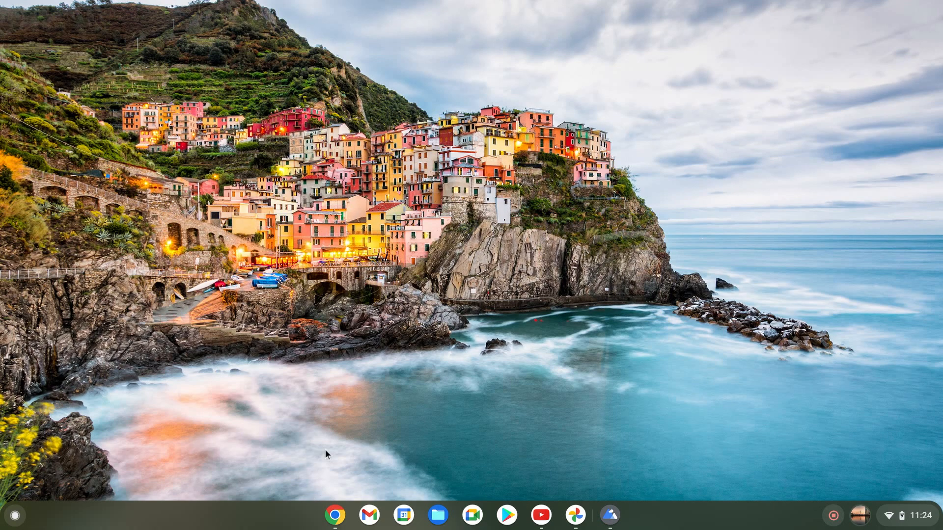
mouse_move(612, 474)
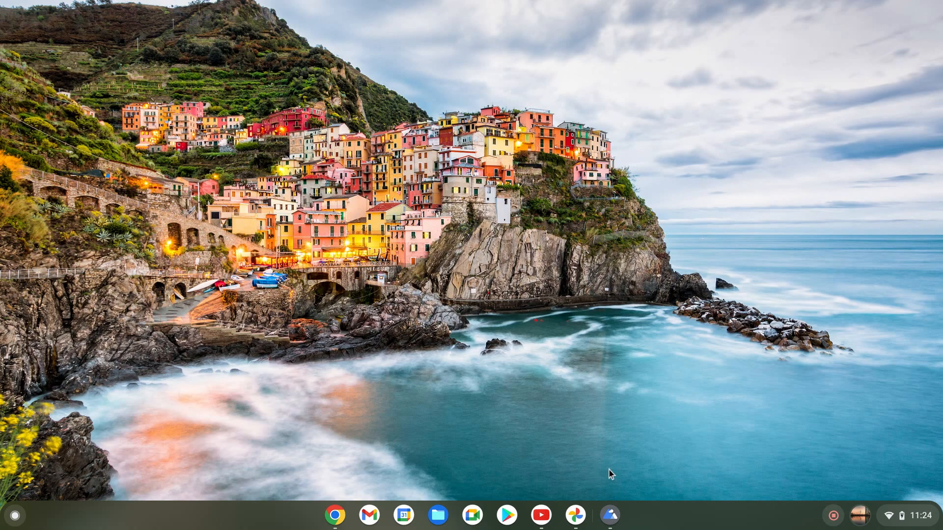
Step: Switch to the untitled Google Docs window and snap it to the left half
key("Alt")
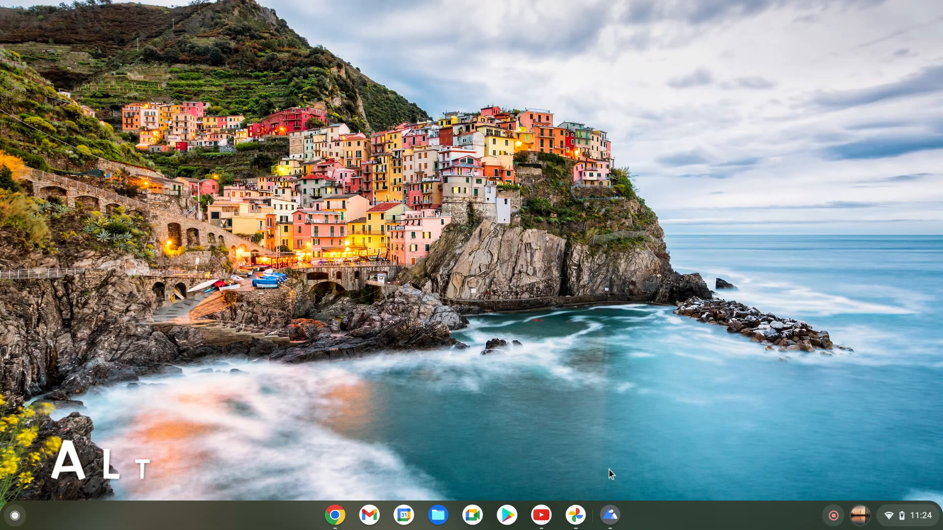
key("Alt+Tab")
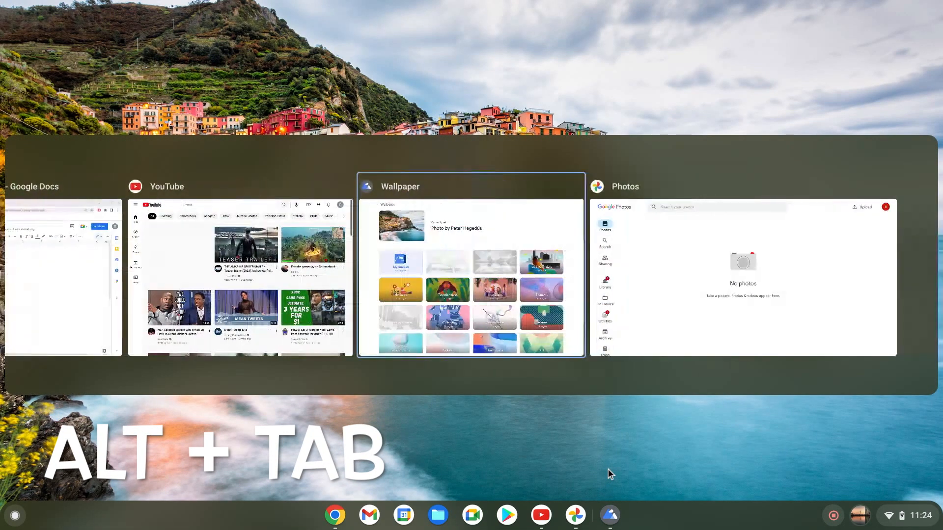
key("Tab")
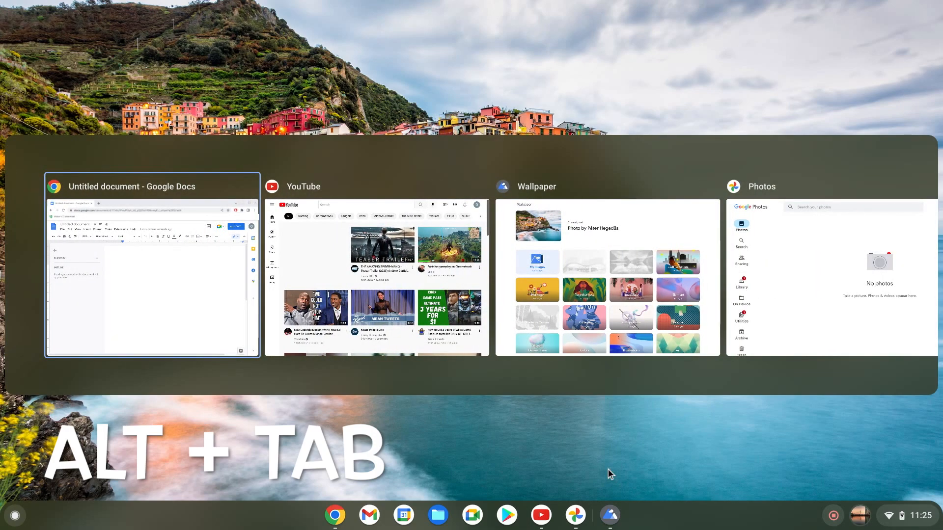
key("Alt+Tab")
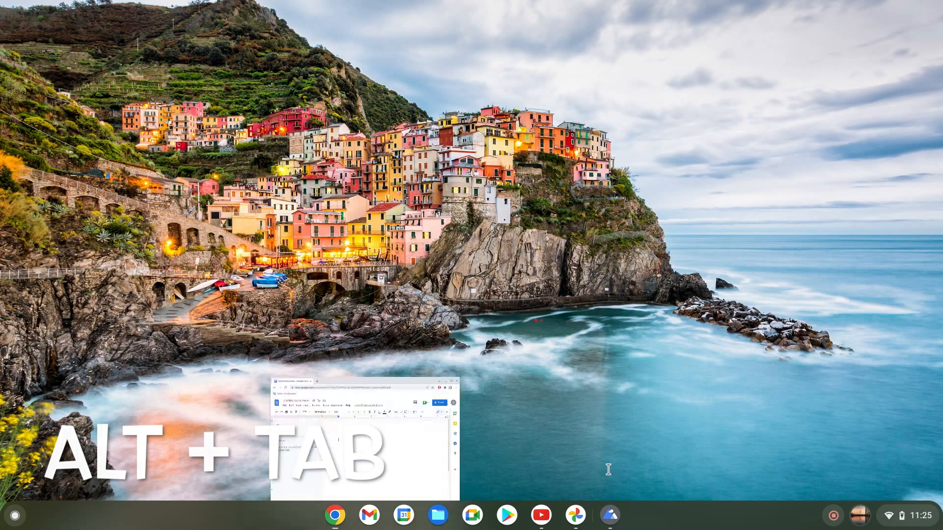
key("Alt+Tab")
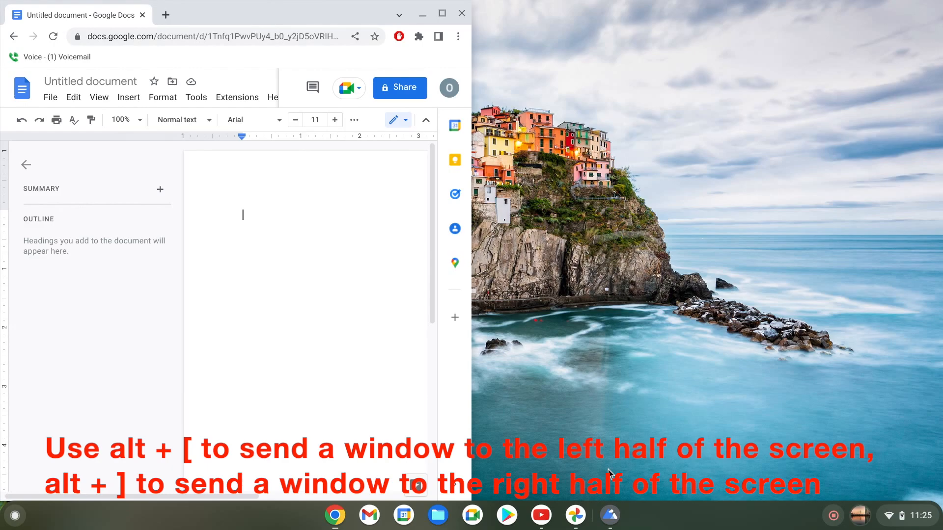
Step: Snap the Docs window to the right half, then back to the left half
key("alt+]")
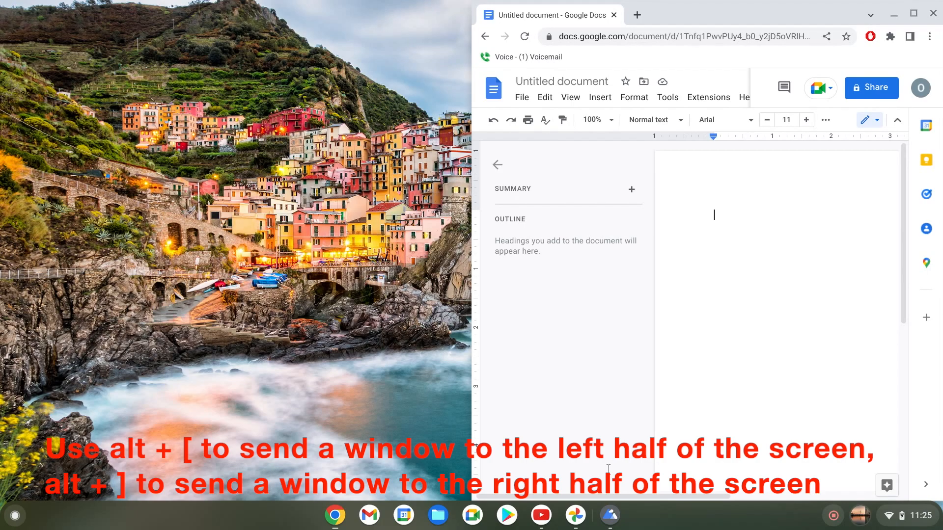
key("alt+[")
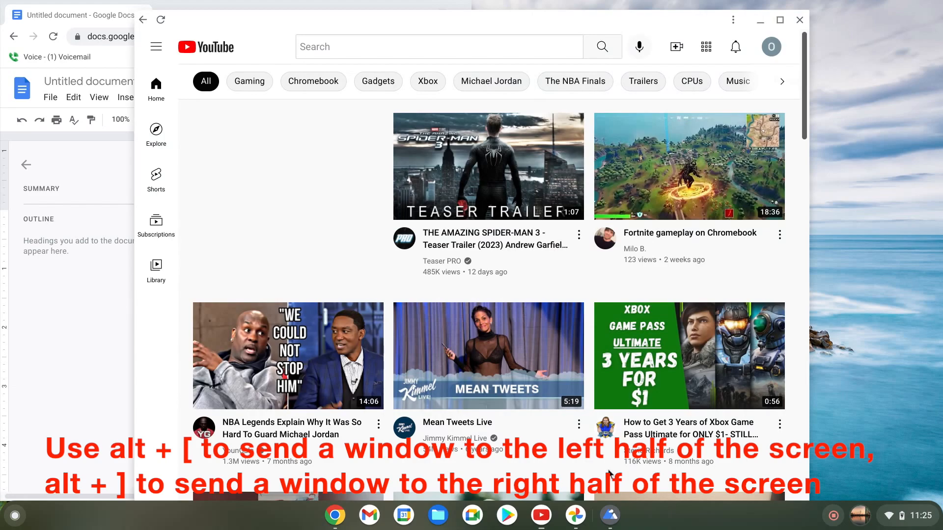
Step: Snap YouTube right, open the Fortnite gameplay on Chromebook video, and pause it
key("alt+]")
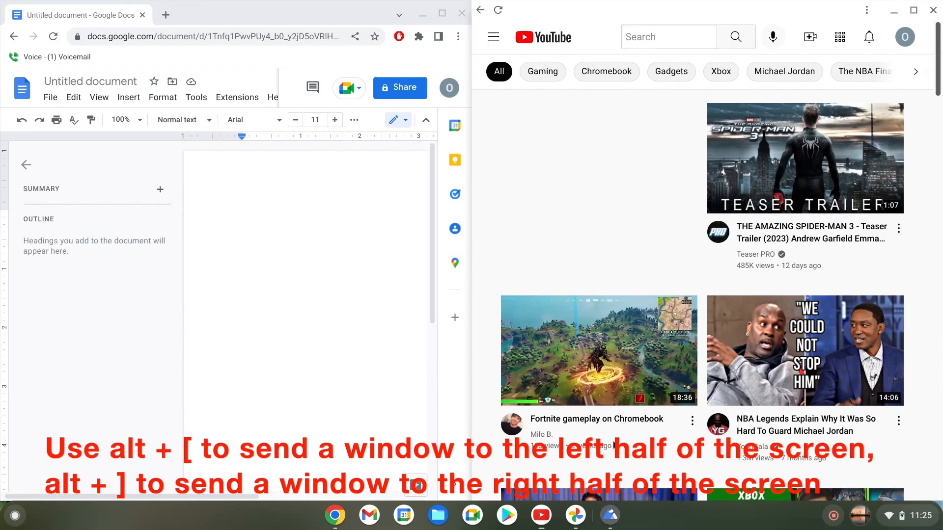
mouse_move(578, 243)
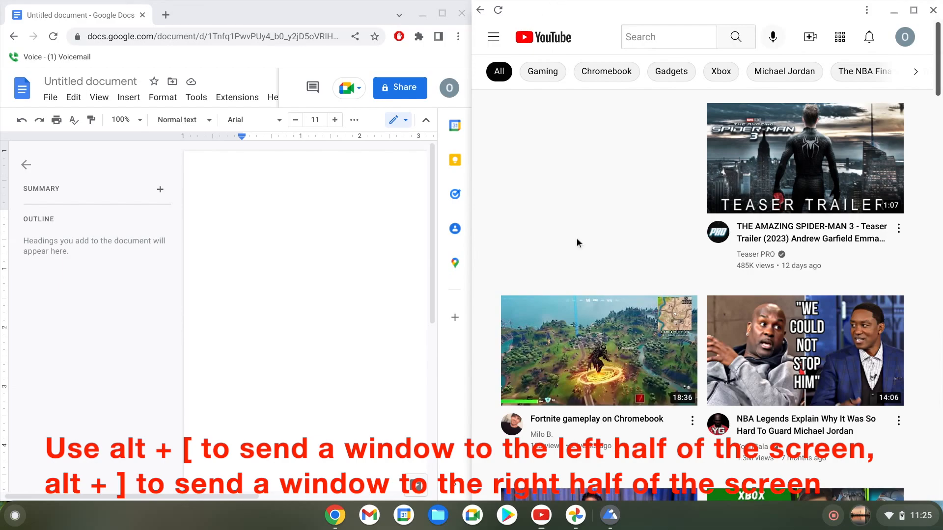
mouse_move(524, 375)
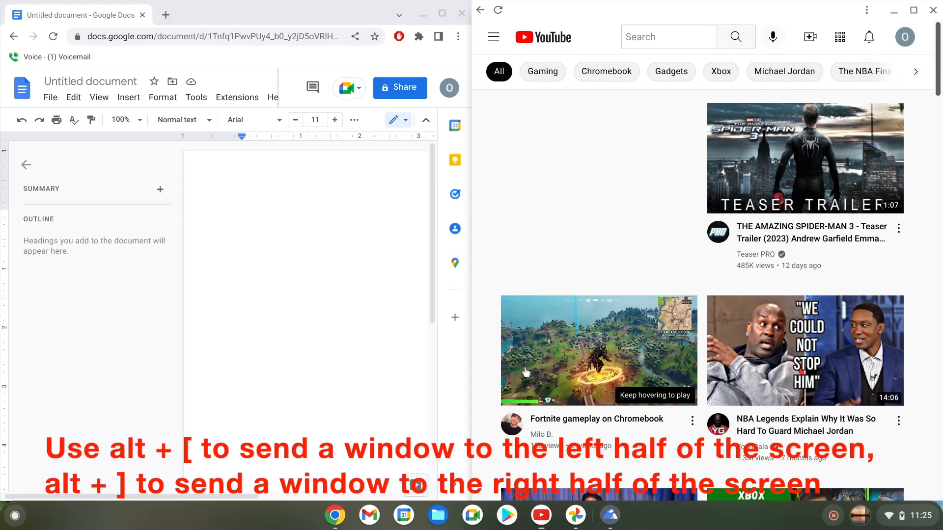
left_click(598, 350)
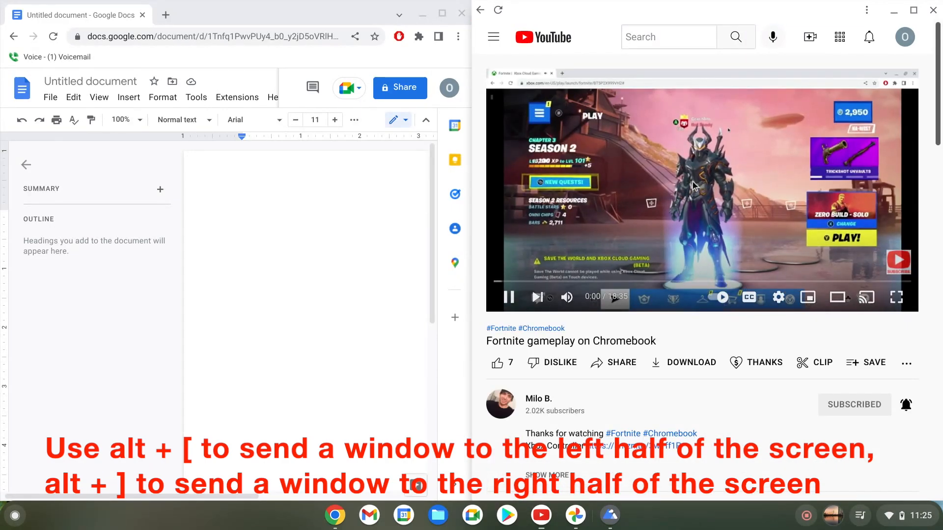
left_click(508, 297)
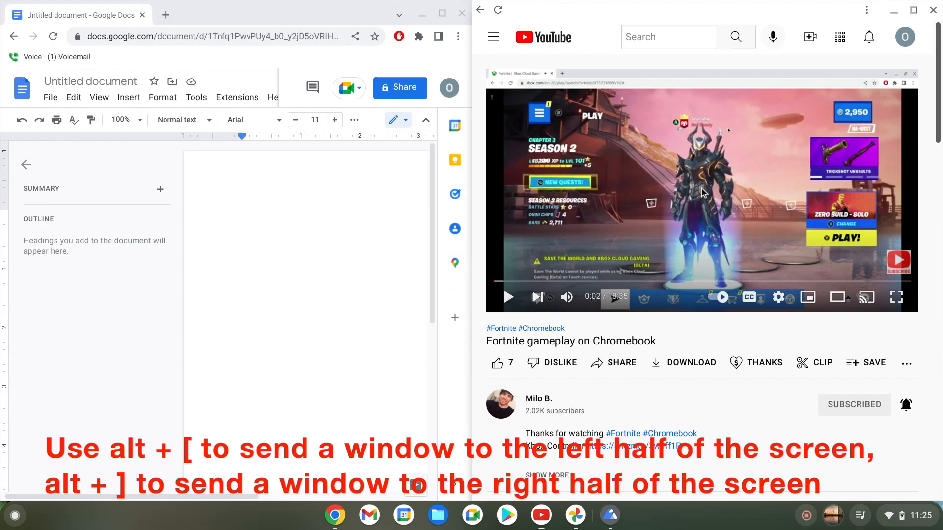
mouse_move(689, 182)
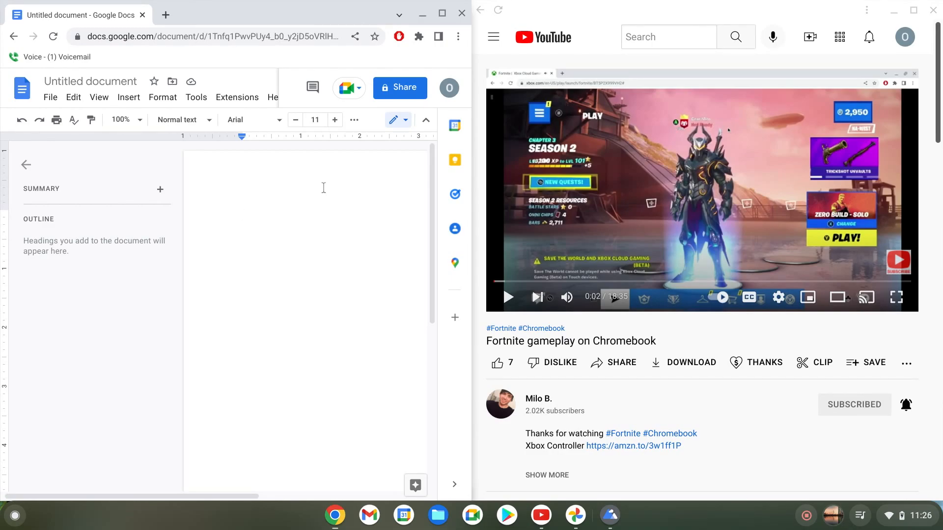
Step: Type "Hello how are you" into the Google Docs document
type("Hello how")
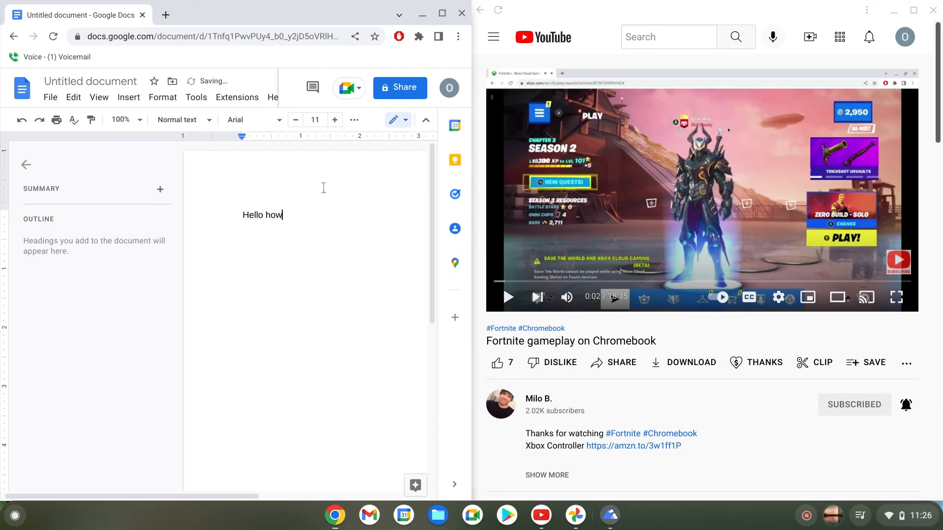
type("are you")
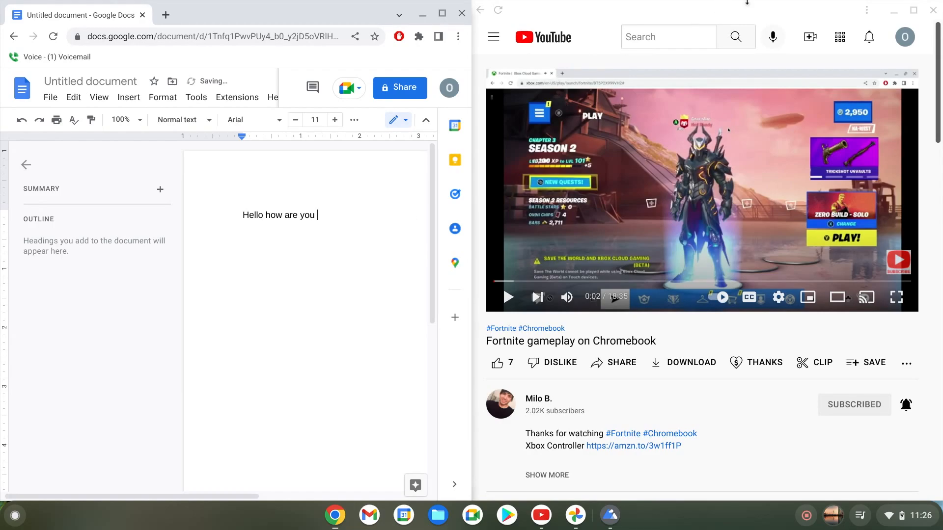
mouse_move(894, 10)
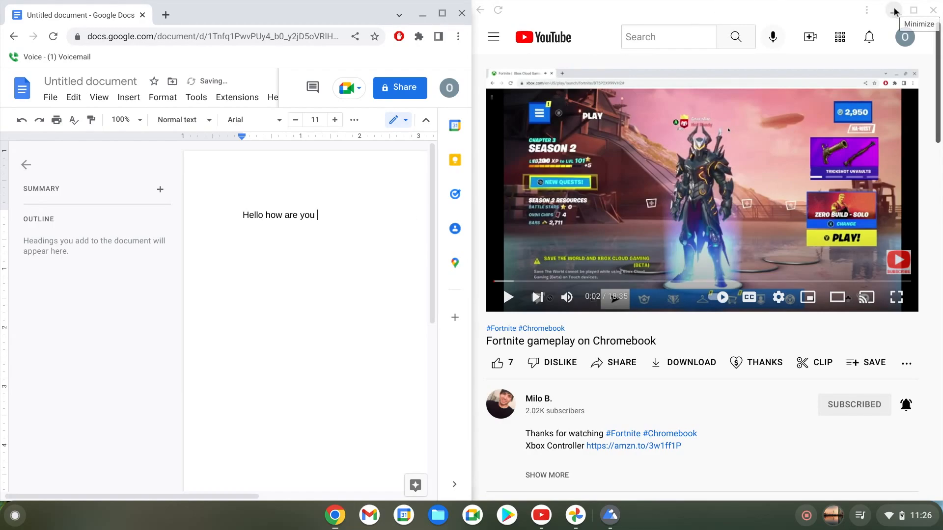
Step: Minimize the YouTube window and restore Docs to a floating window
left_click(895, 10)
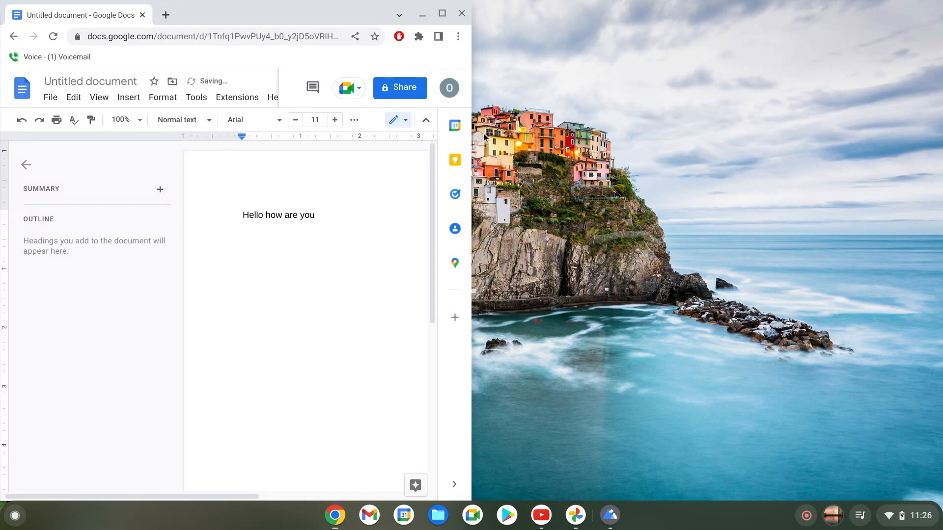
left_click(442, 14)
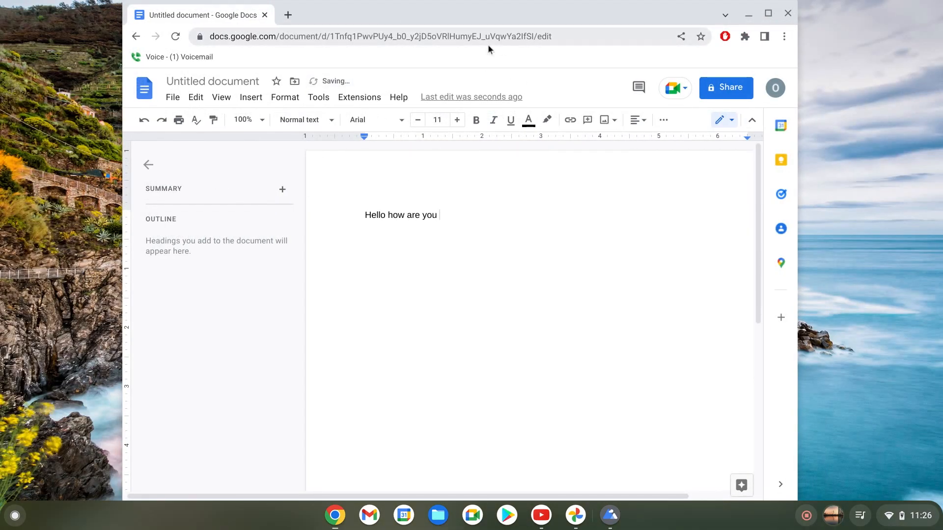
mouse_move(806, 314)
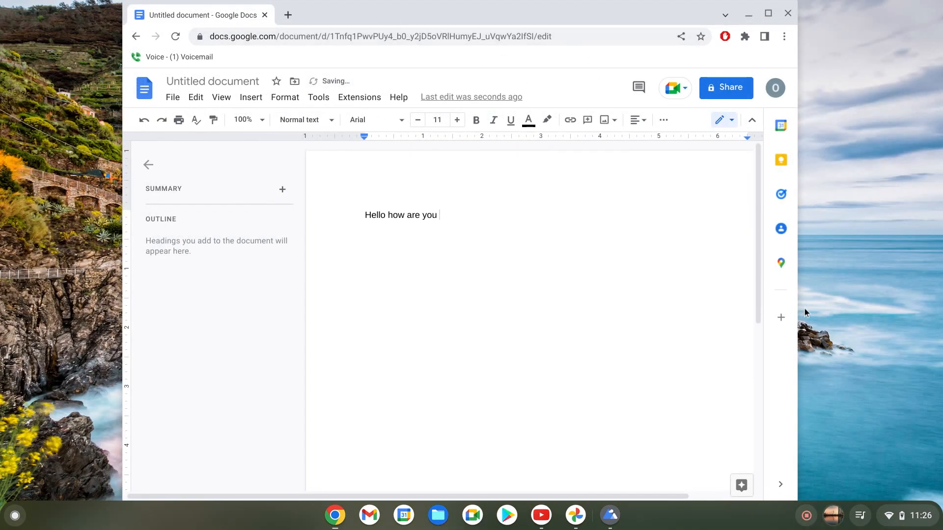
mouse_move(620, 20)
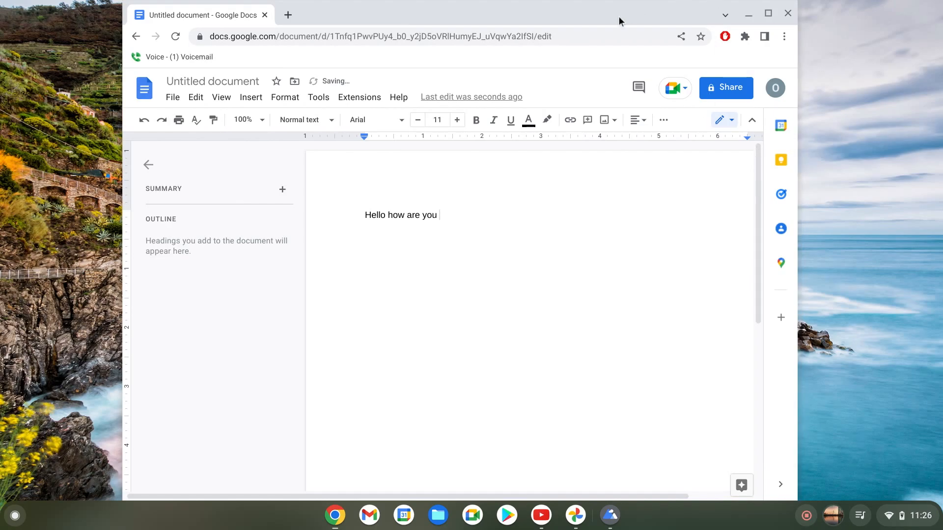